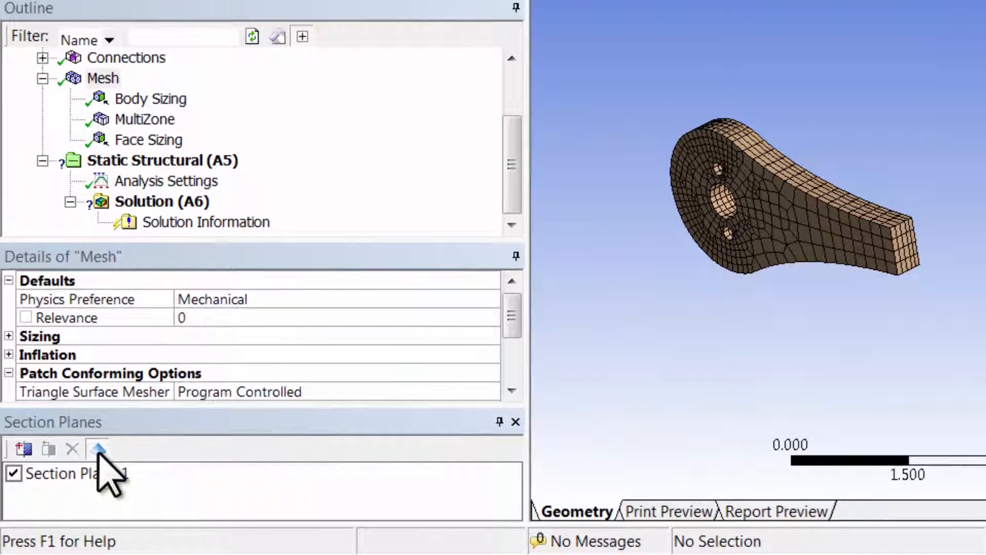
# Turn on Show Whole Elements so the section cut displays complete mesh elements
pyautogui.click(97, 448)
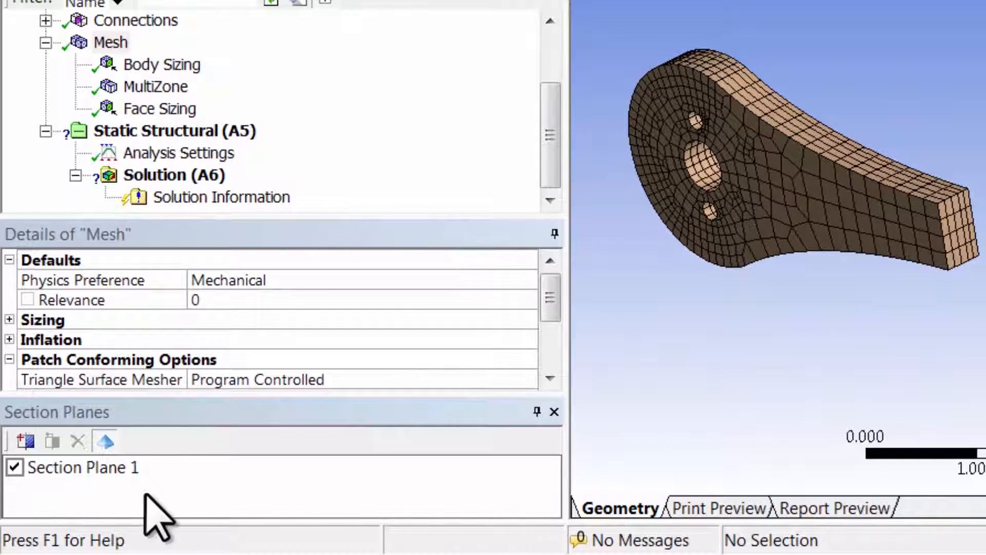
# Select Section Plane 1 in the Section Planes panel for editing
pyautogui.click(81, 467)
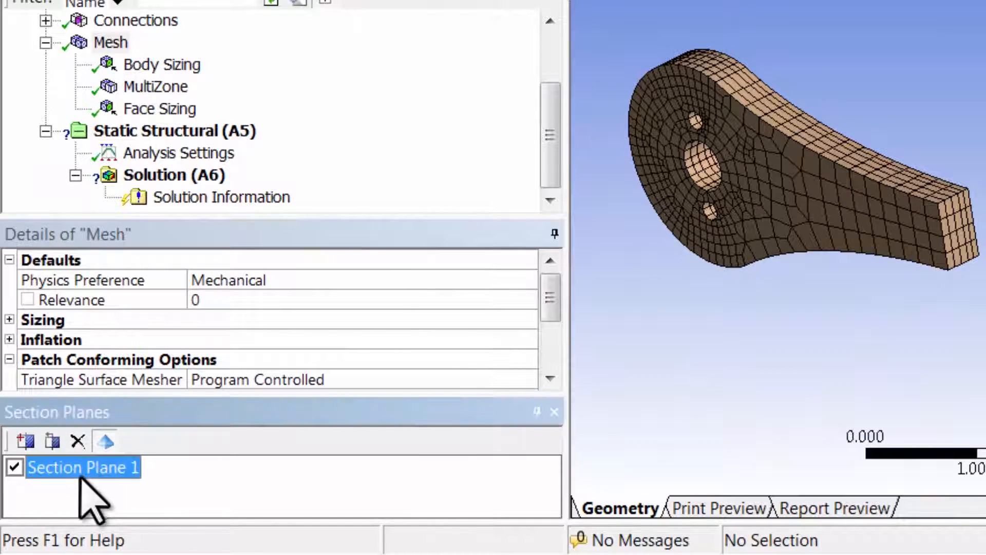
pyautogui.moveTo(53, 440)
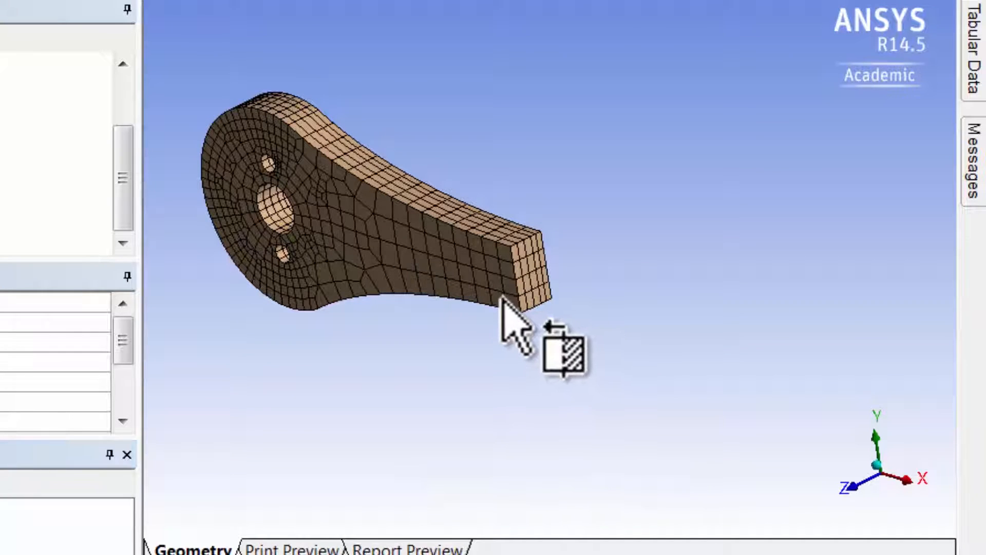
# Drag the section plane across the lever arm and through the central hole
pyautogui.moveTo(509, 321); pyautogui.dragTo(390, 252)
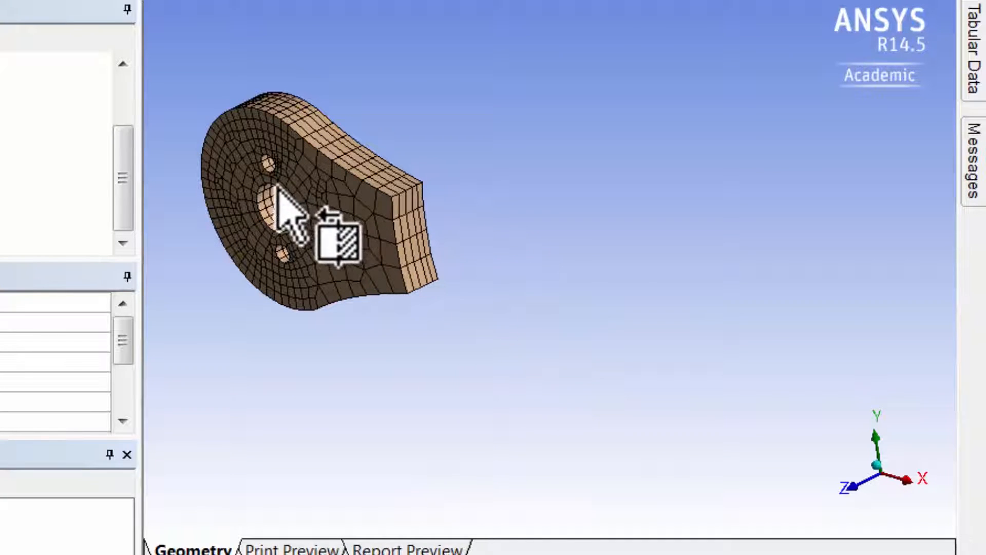
pyautogui.moveTo(283, 201); pyautogui.dragTo(390, 277)
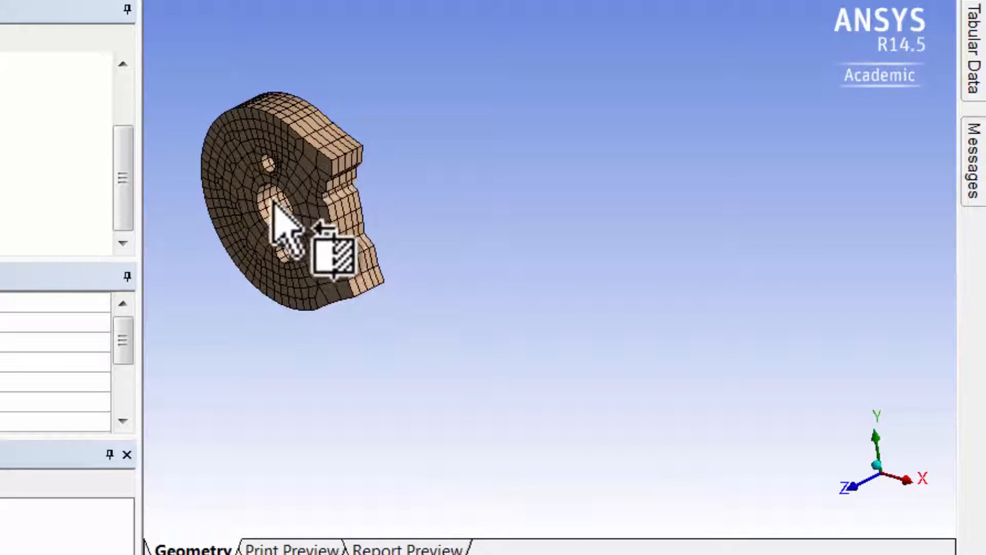
pyautogui.moveTo(283, 226); pyautogui.dragTo(201, 183)
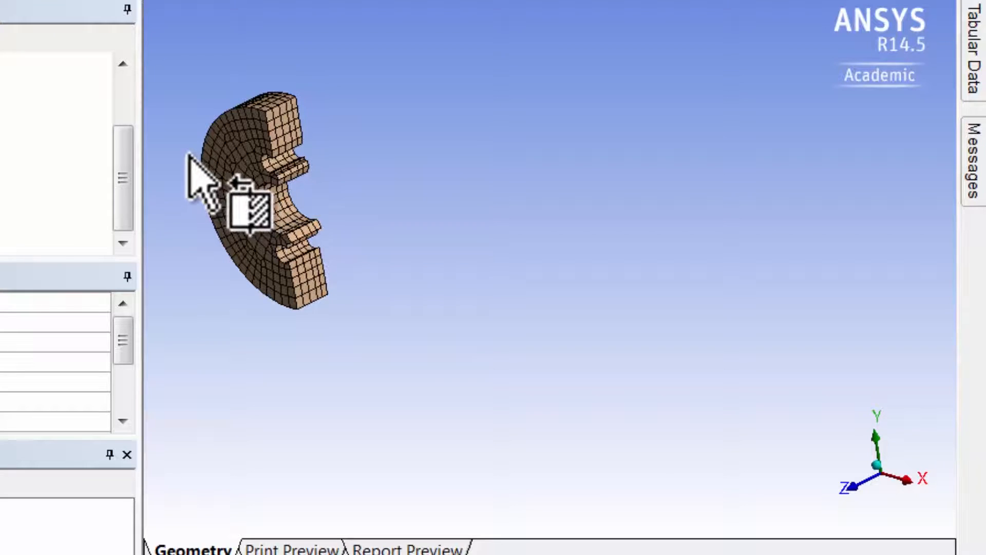